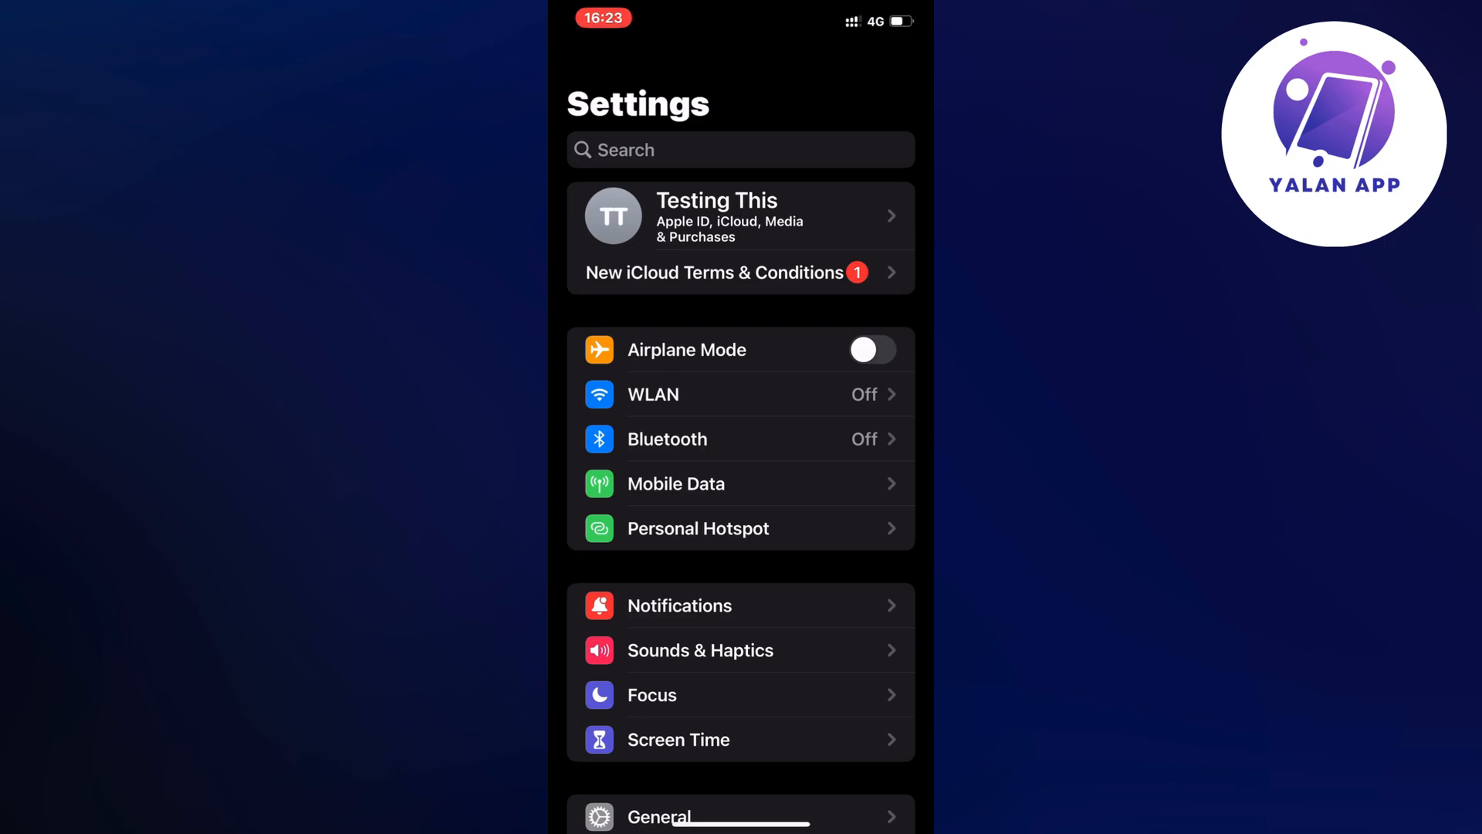
- View the Apple ID Suggestions notice about the new iCloud Terms & Conditions
click(715, 272)
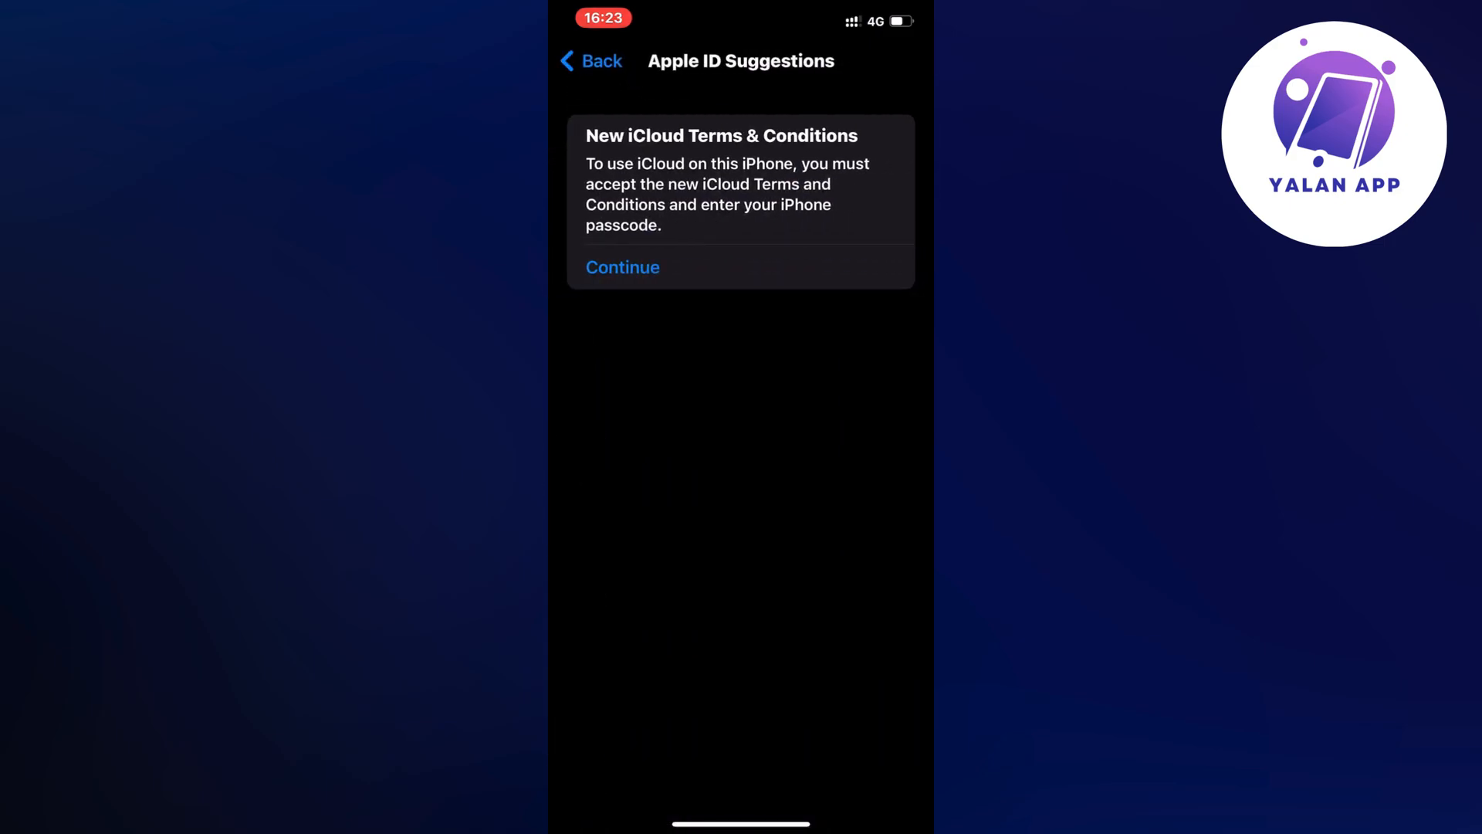
click(622, 267)
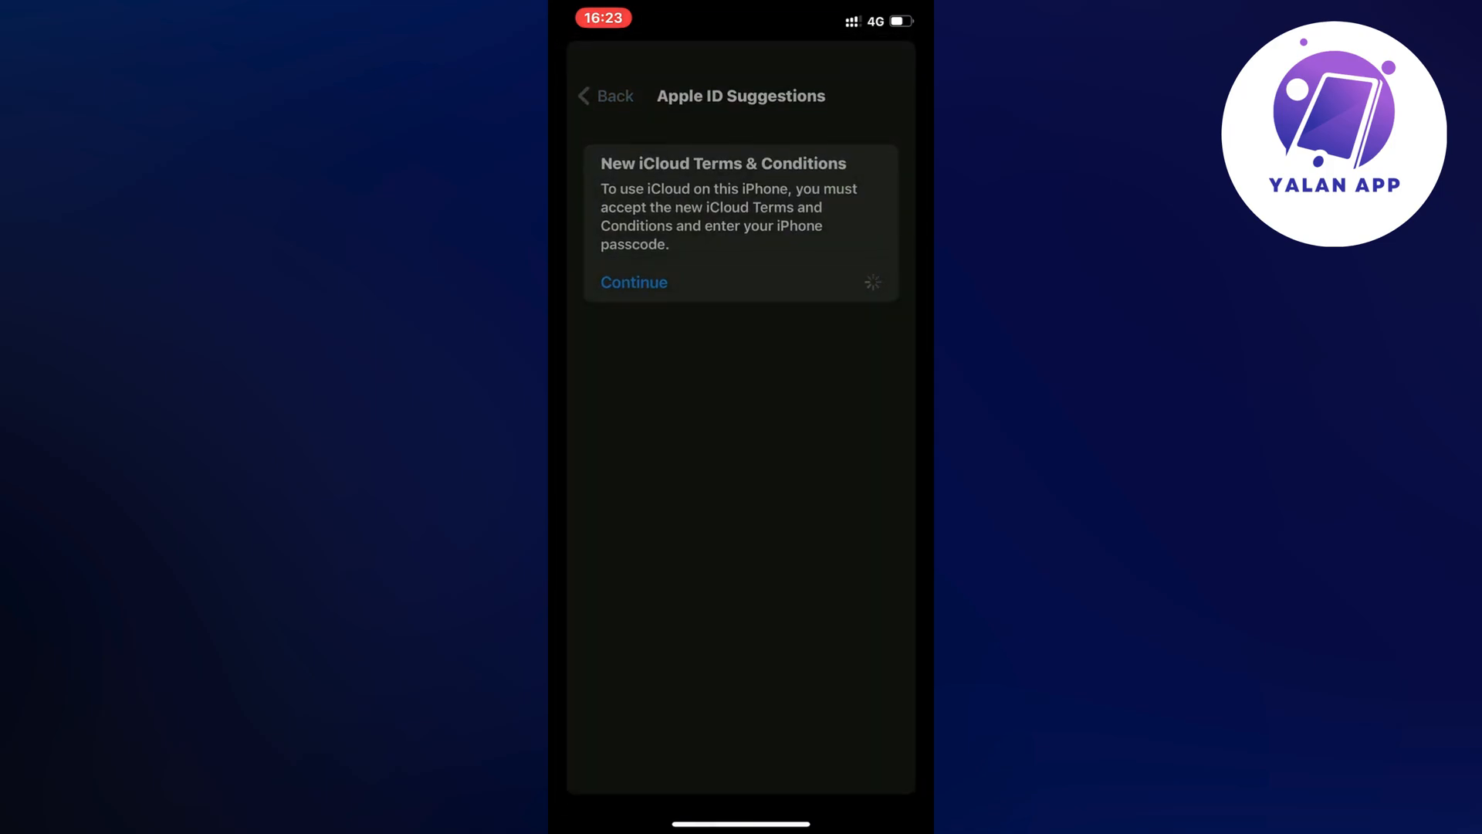
click(633, 281)
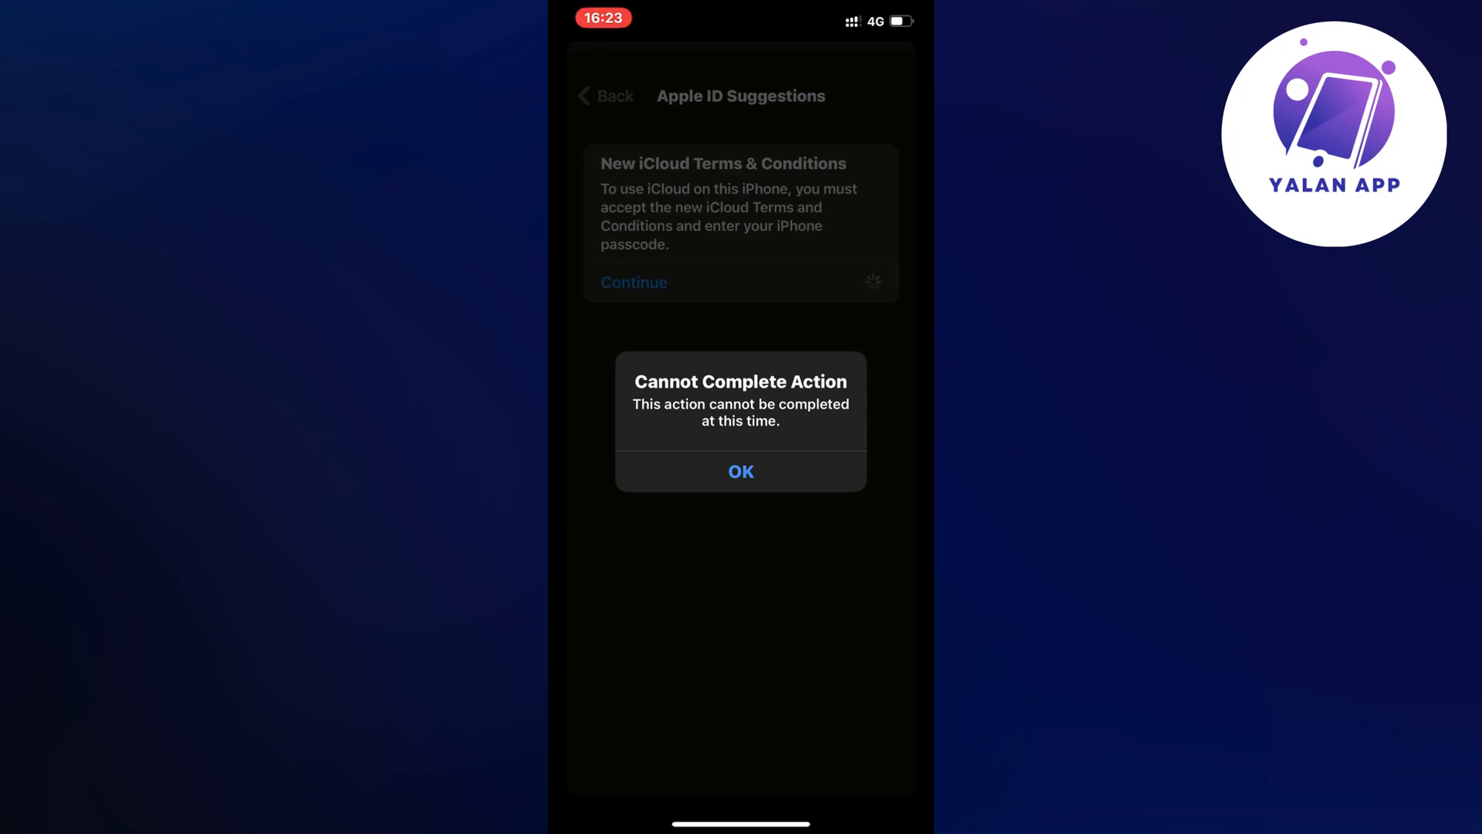
click(740, 471)
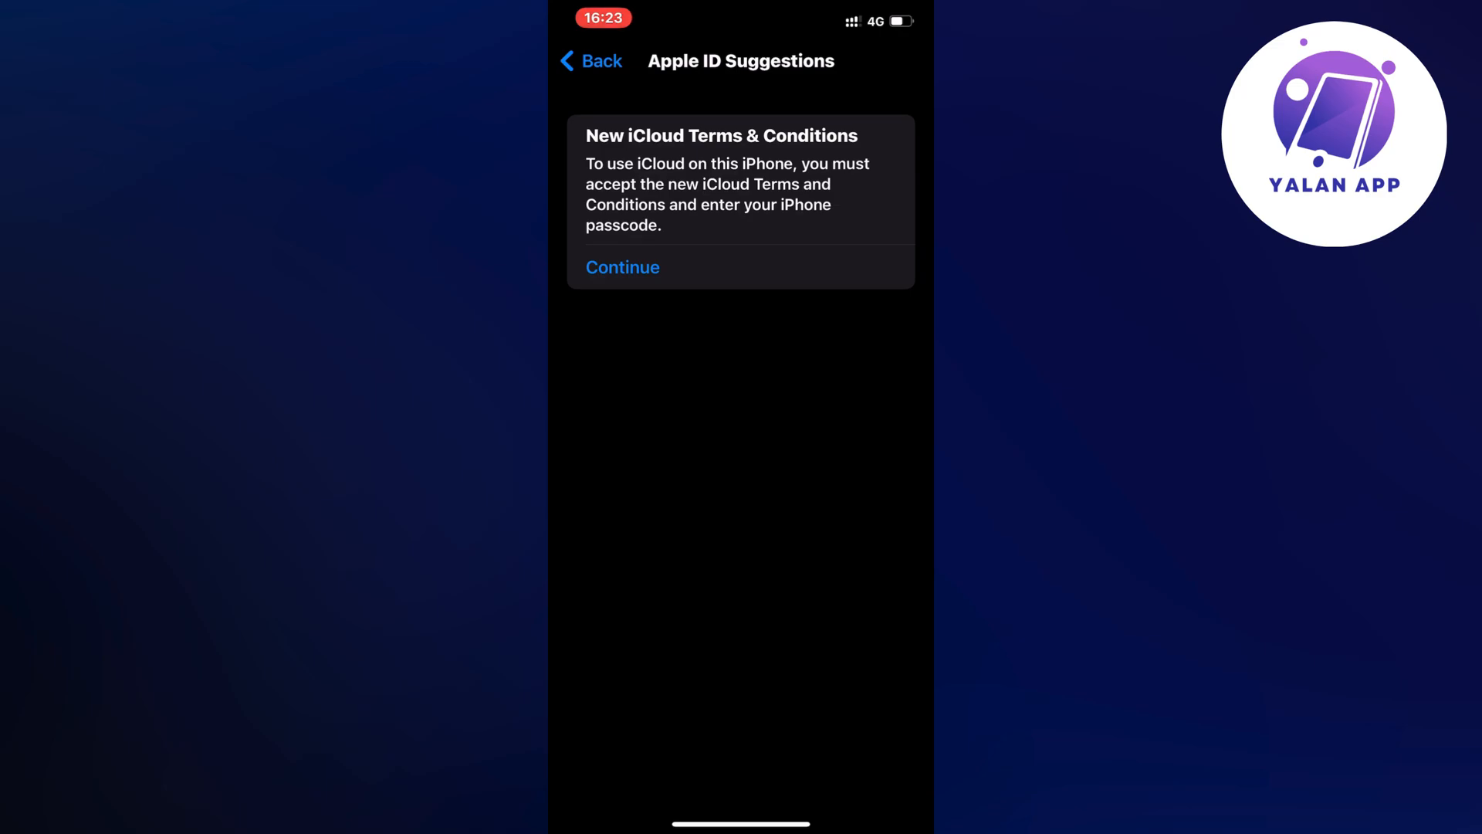
- Return to the main Settings list and scroll down to the General entry
click(591, 61)
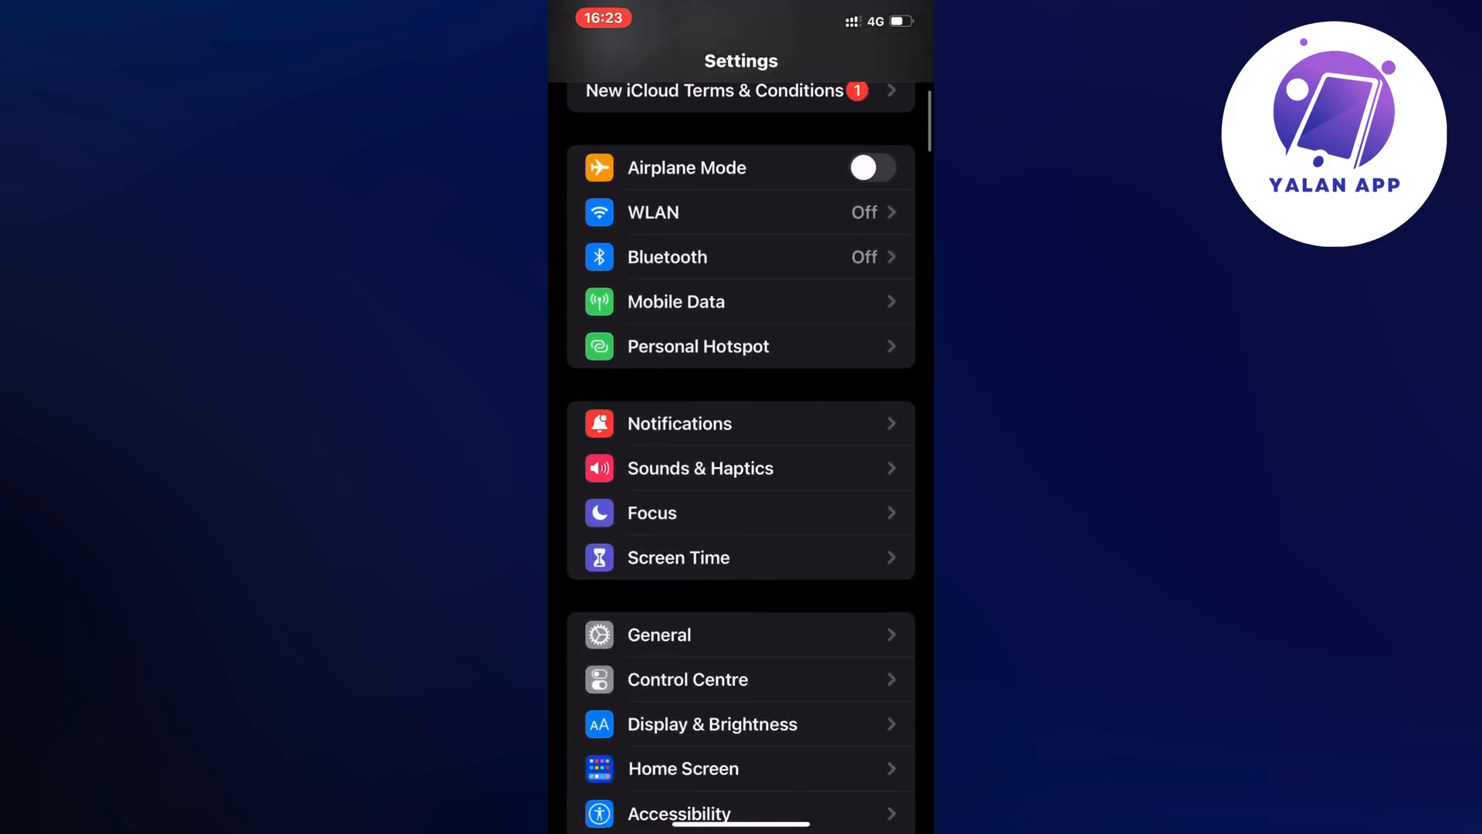
scroll(down, 3)
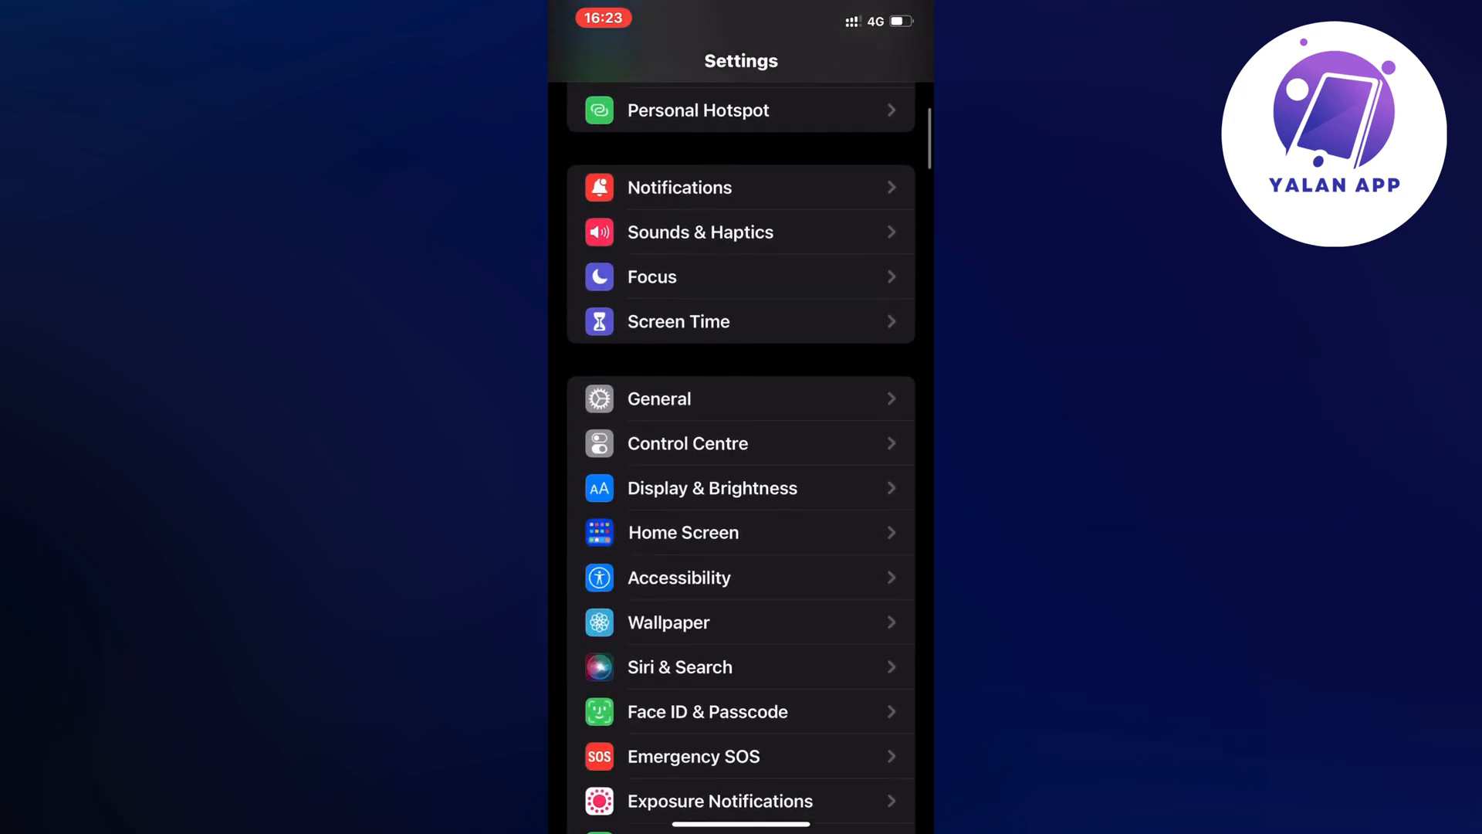